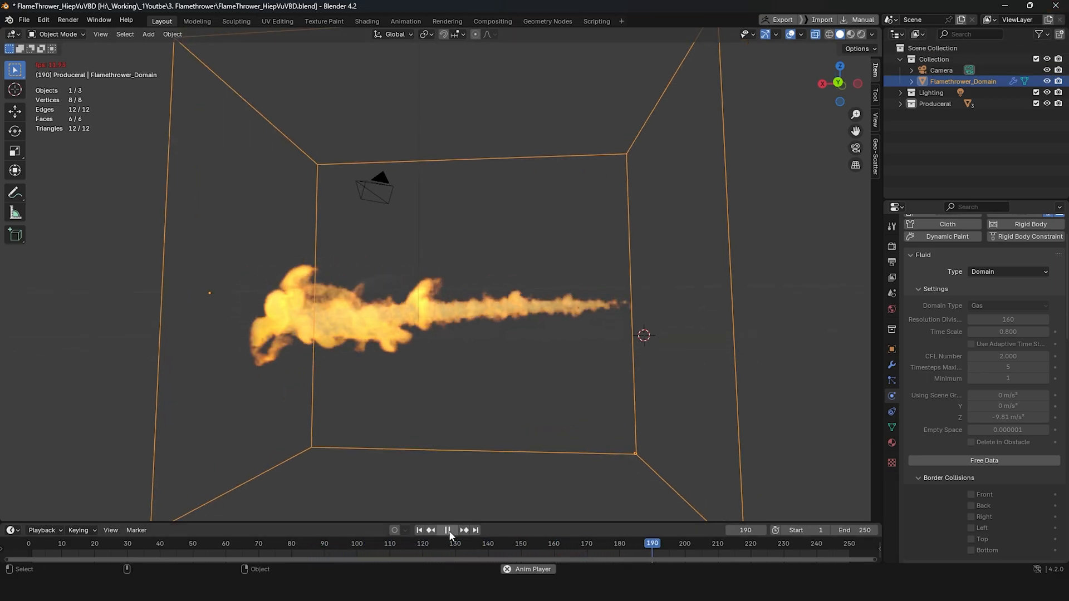
Stop the flamethrower preview playback and launch a fresh Blender session from the project folder.
left_click(447, 529)
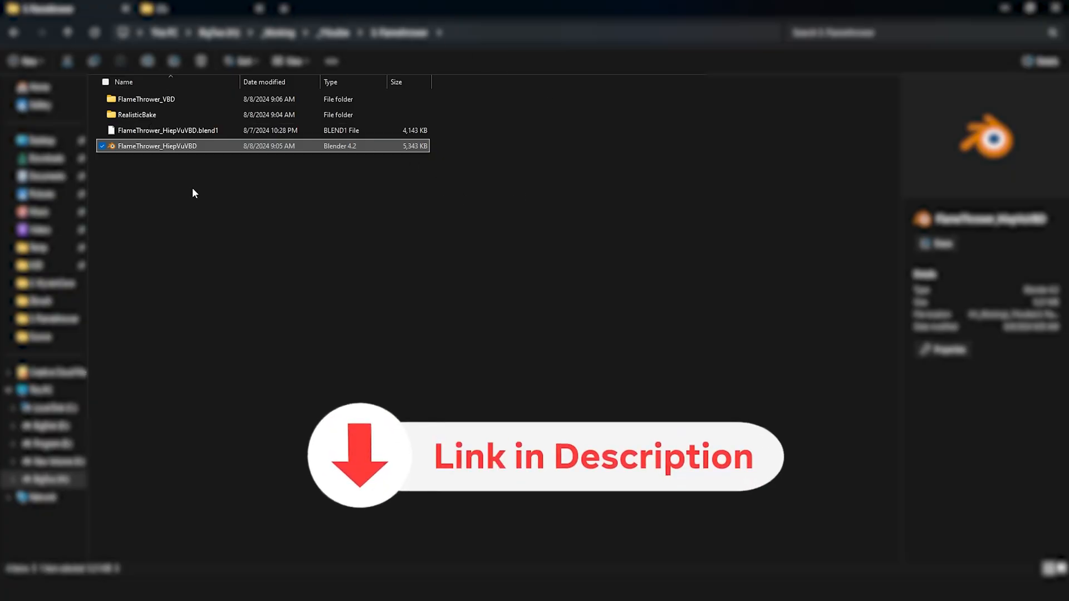
mouse_move(190, 52)
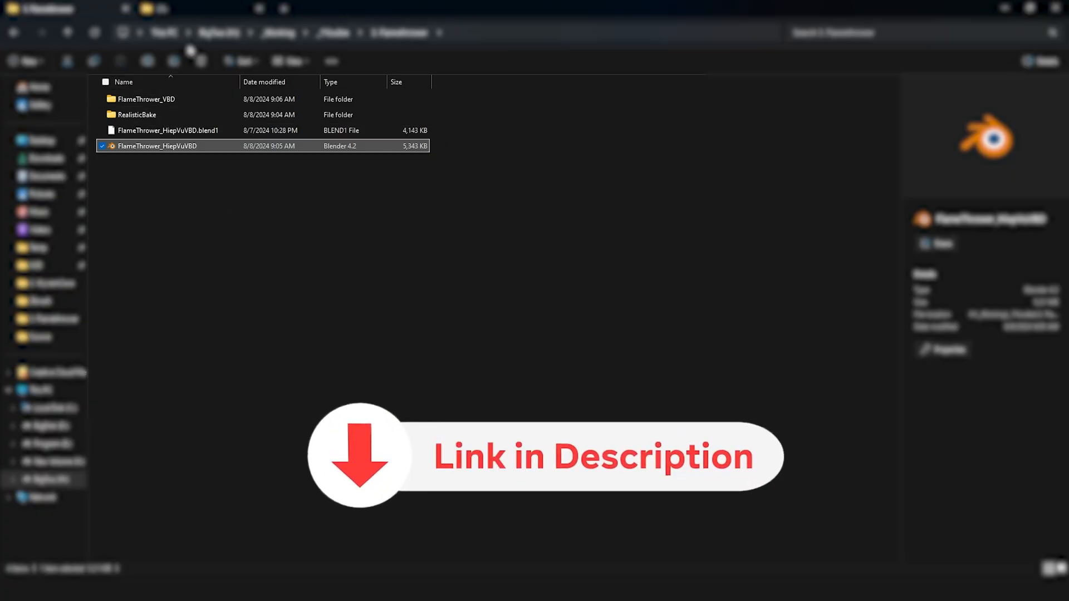
double_click(158, 146)
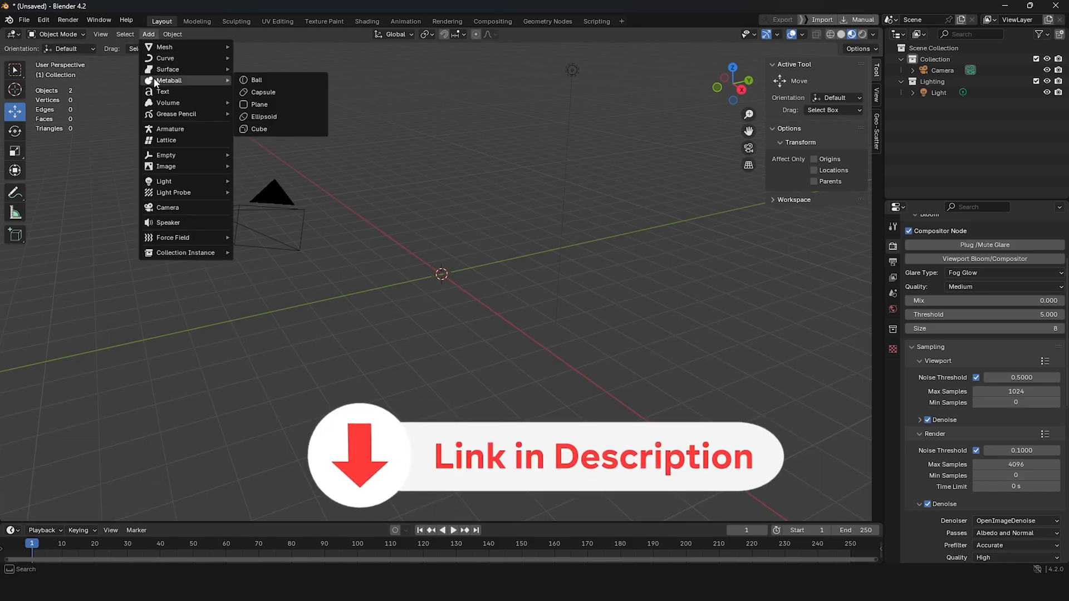
mouse_move(168, 103)
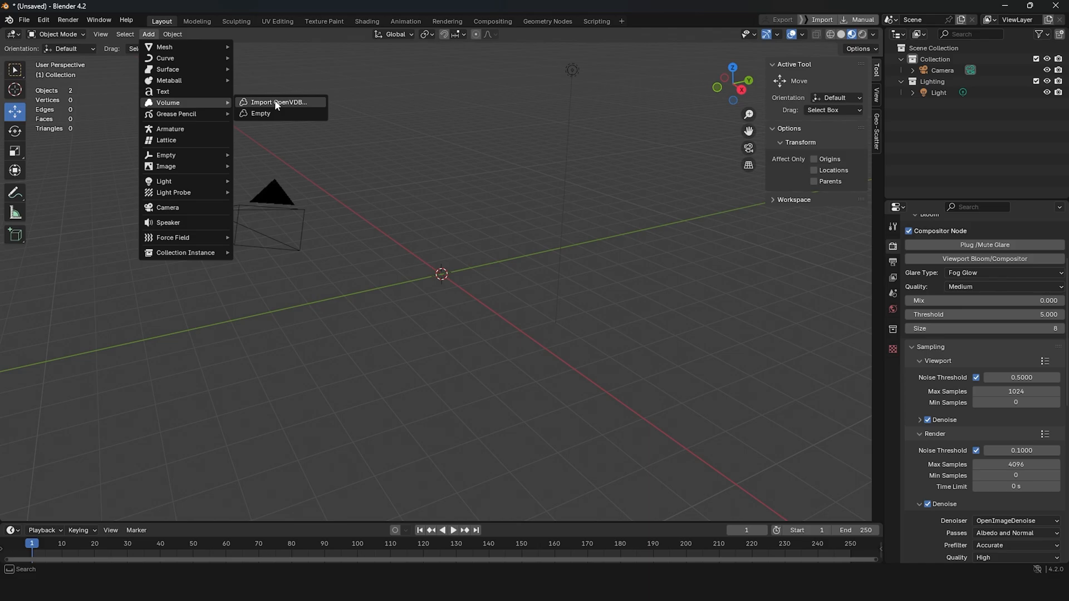
Import fluid_data_0001.vdb as a volume via Add > Volume > Import OpenVDB.
left_click(279, 104)
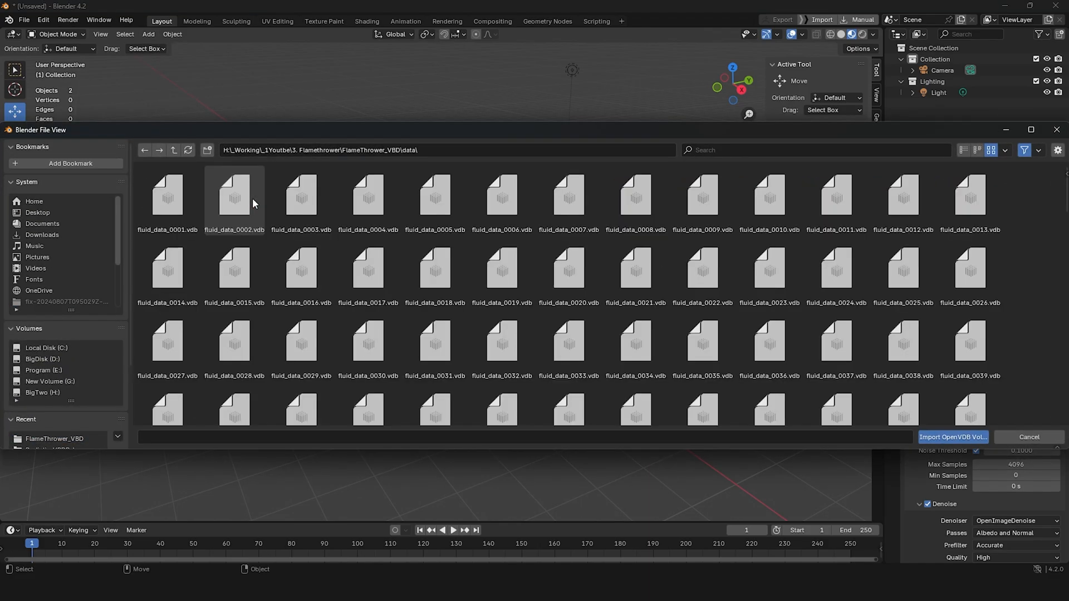
left_click(951, 437)
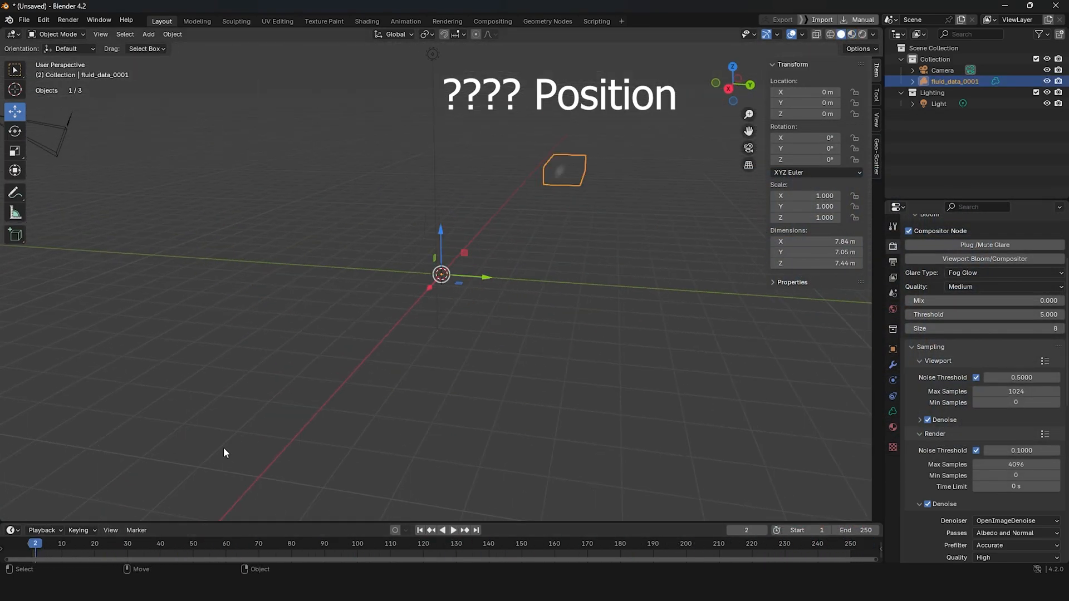
Add a plain-axes empty and reposition the fire volume relative to the origin.
left_click(148, 34)
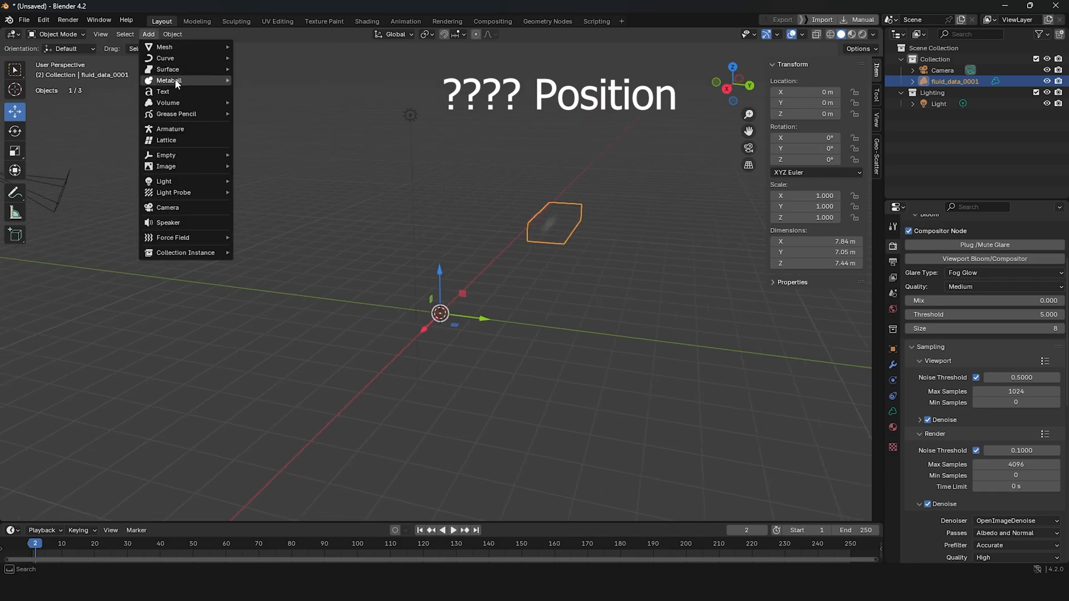
mouse_move(166, 155)
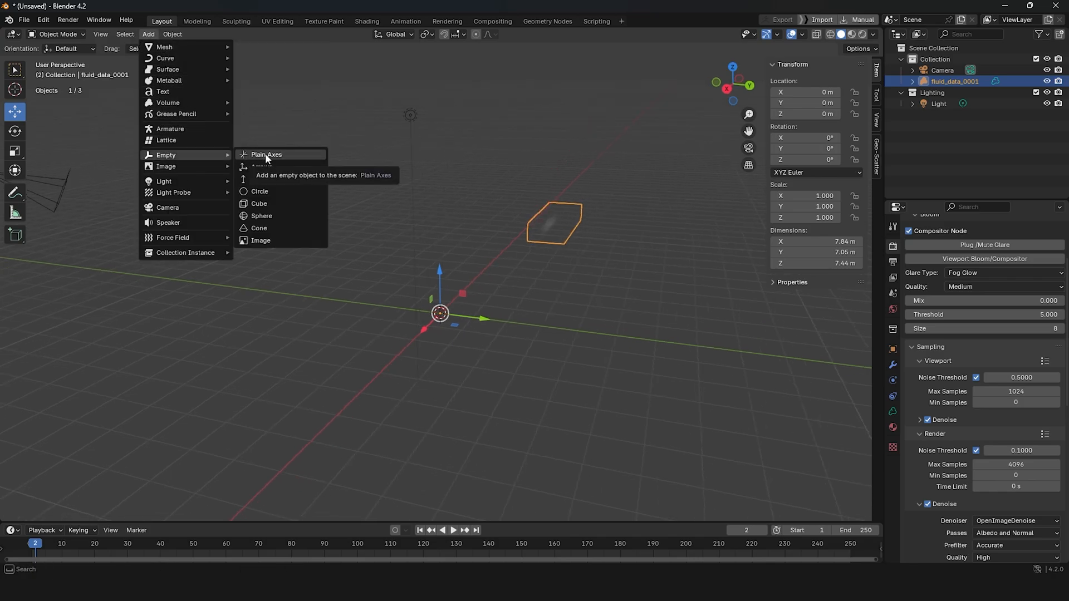
left_click(266, 154)
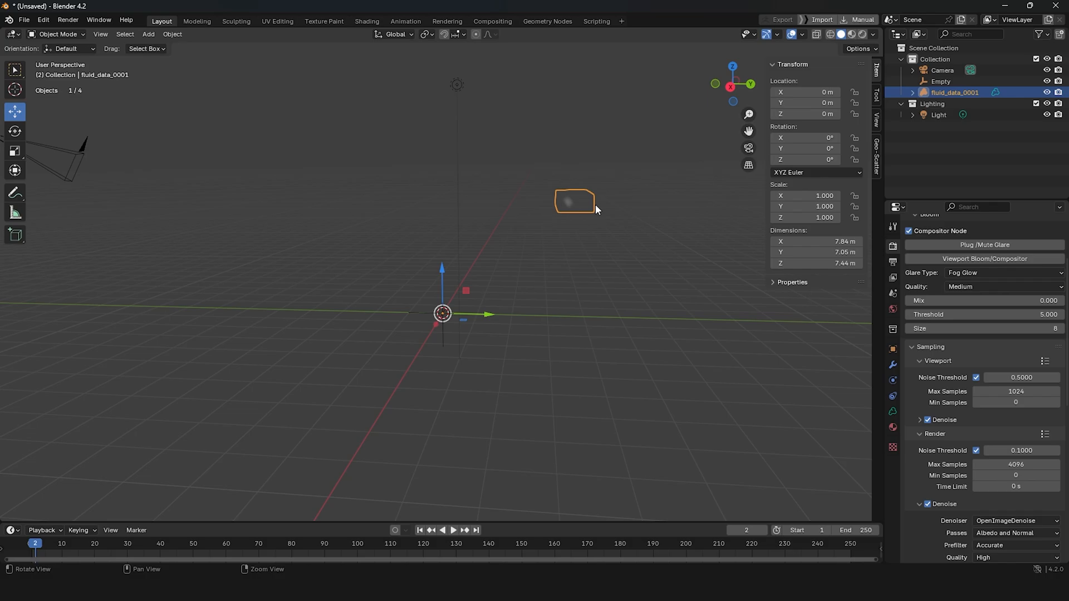
left_click_drag(575, 201, 426, 334)
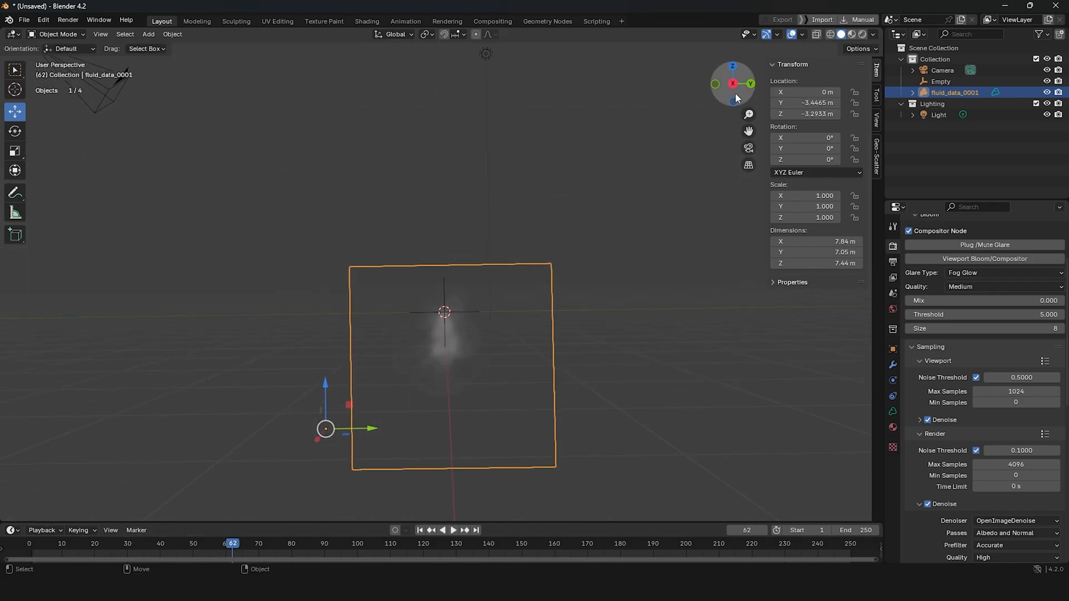
left_click_drag(733, 82, 555, 389)
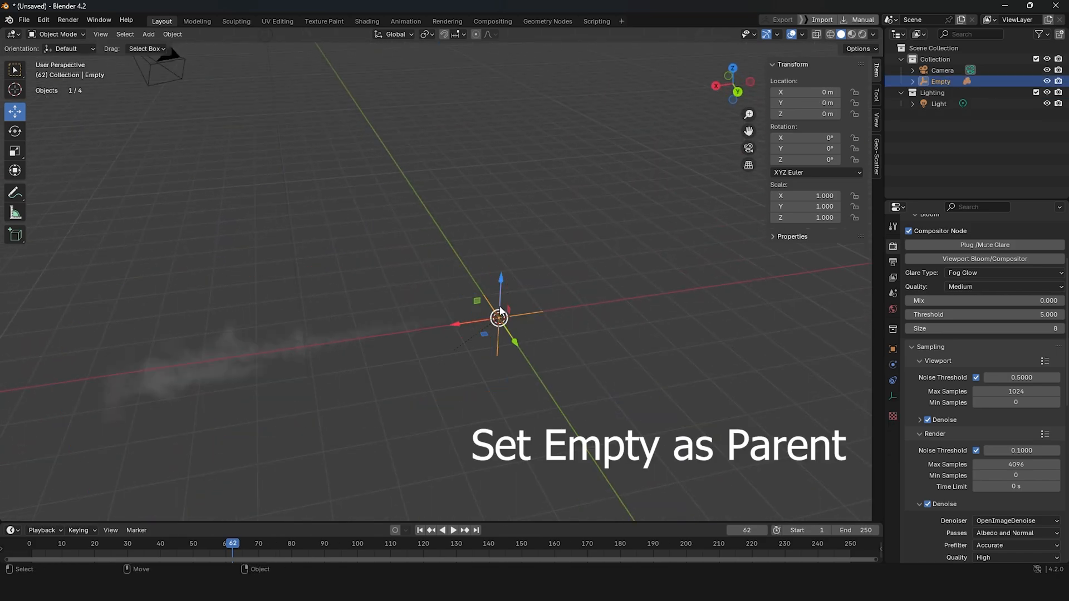
left_click(15, 131)
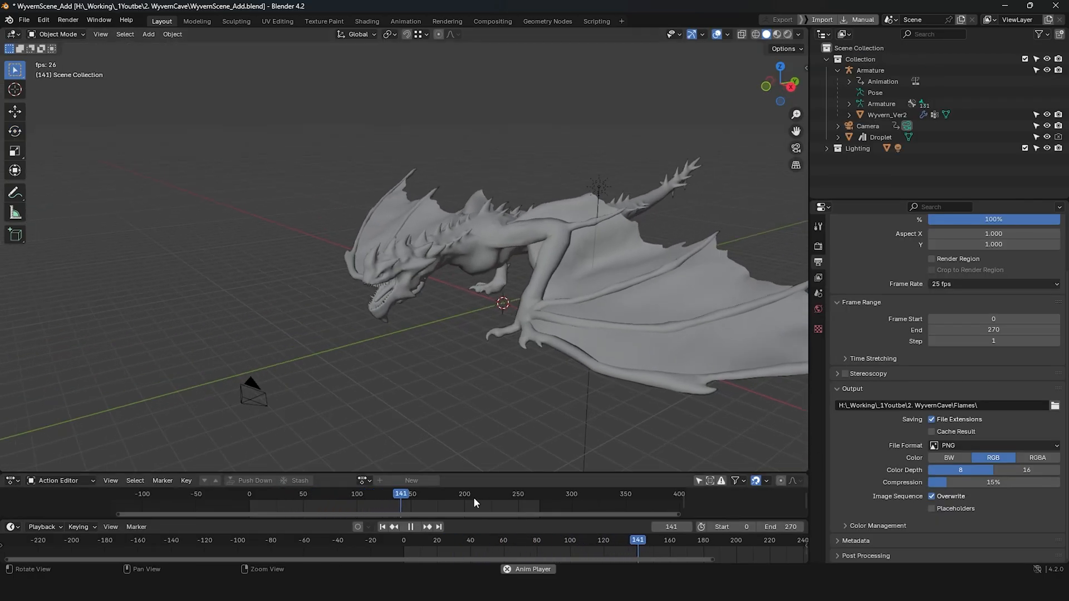
Import fluid_data_0001.vdb into WyvernScene_Add, then add and select a plain-axes empty.
left_click(148, 34)
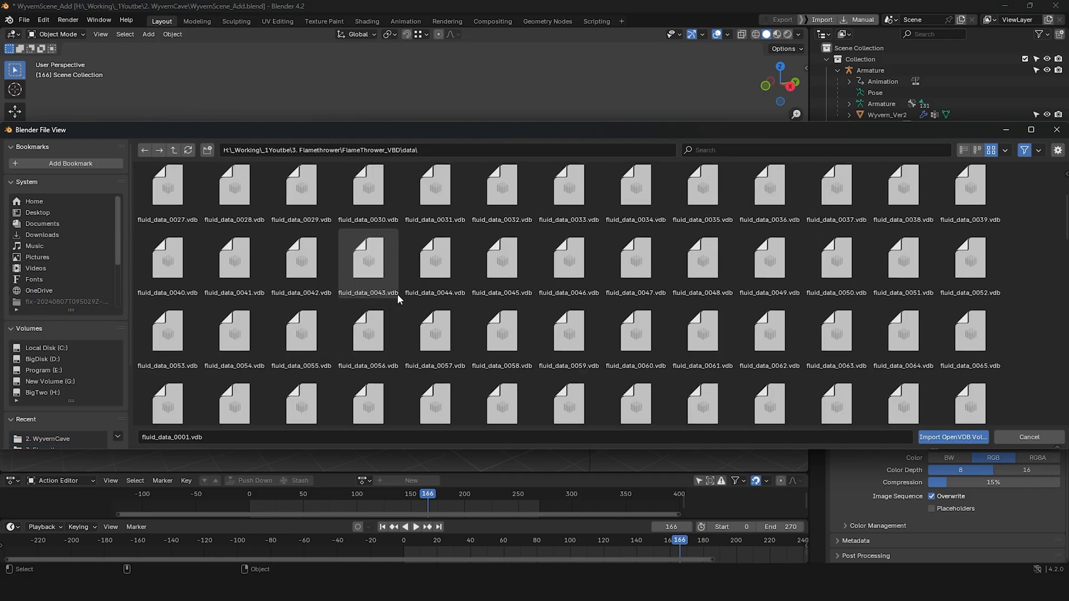
left_click(951, 437)
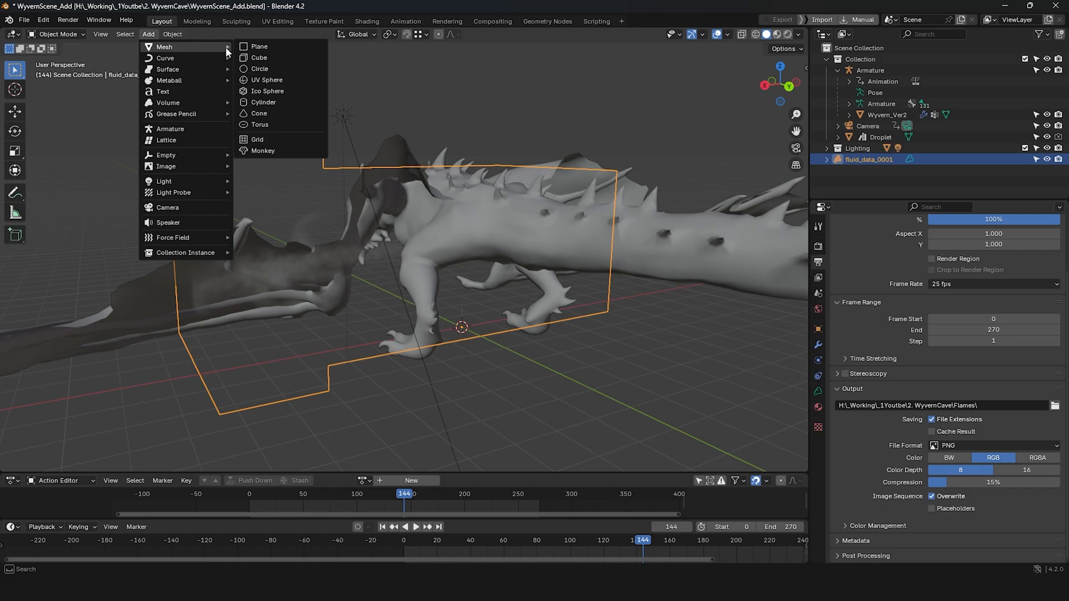
left_click(166, 154)
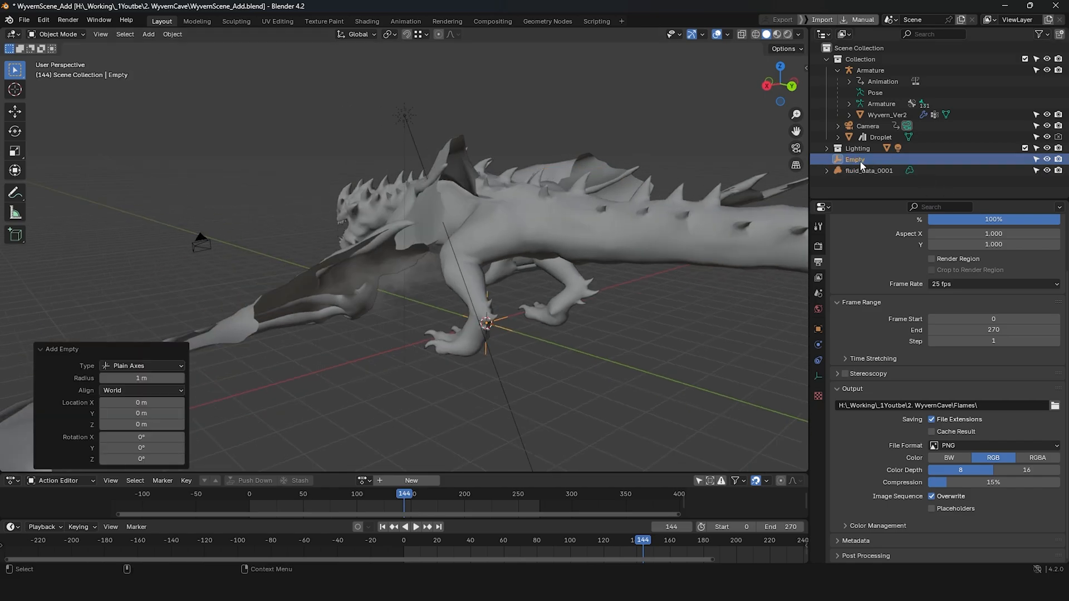
left_click(868, 170)
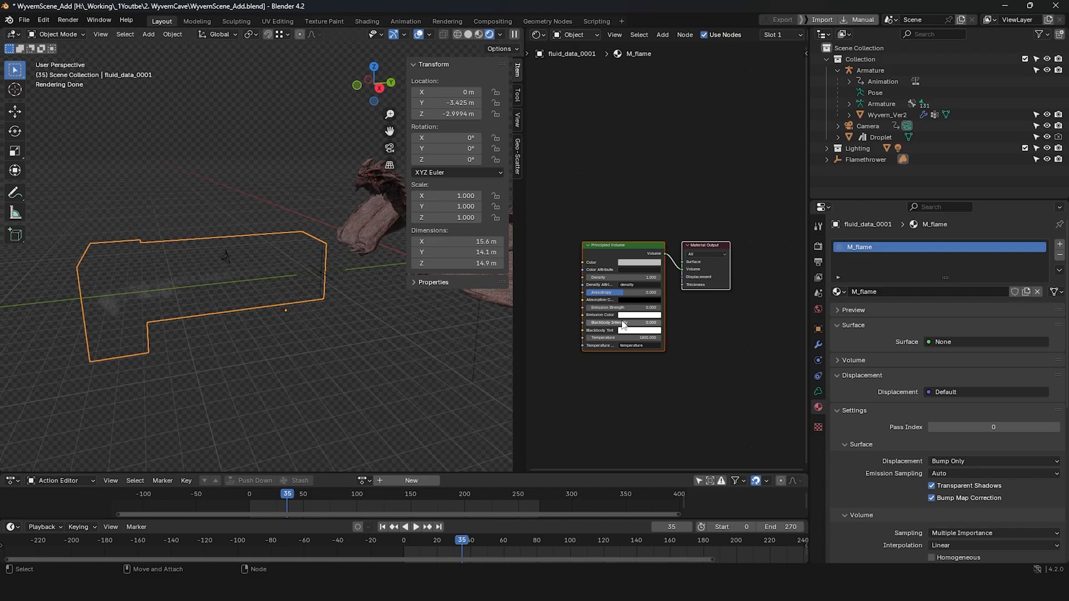
Scale the Flamethrower empty to 2.83, rotate Z -90°, and move it to the mouth.
left_click(416, 526)
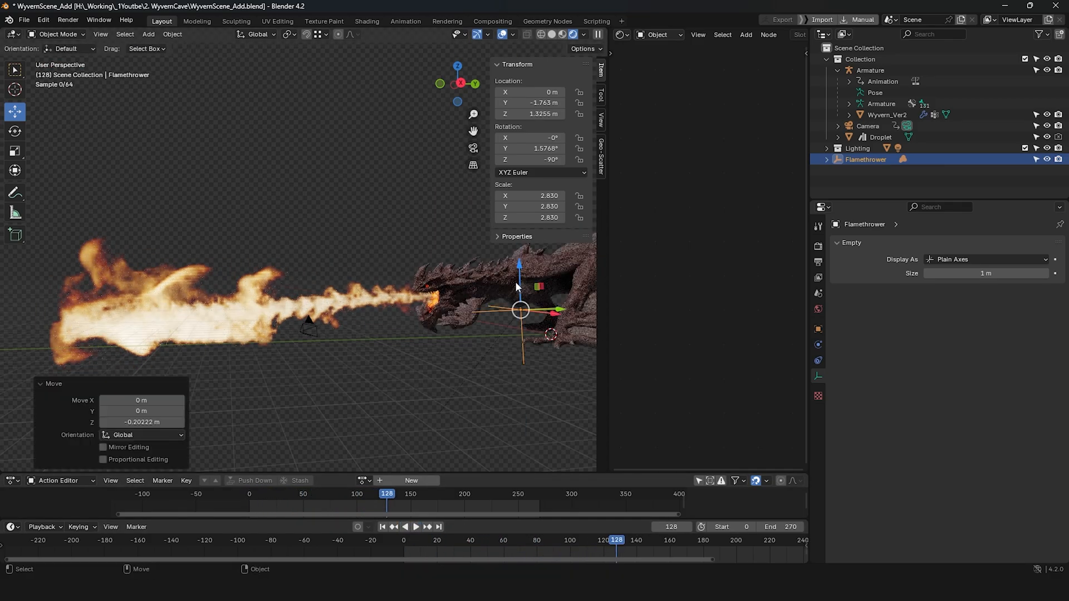
Open FlameThrower_RealisticBake.blend inside the RealisticBake folder.
left_click(416, 526)
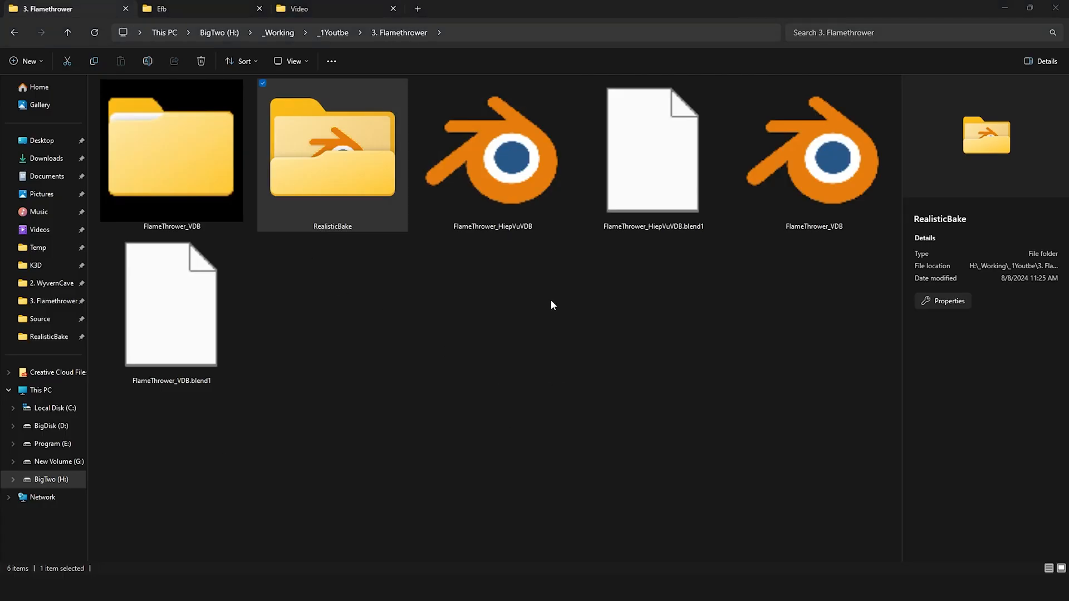
double_click(331, 153)
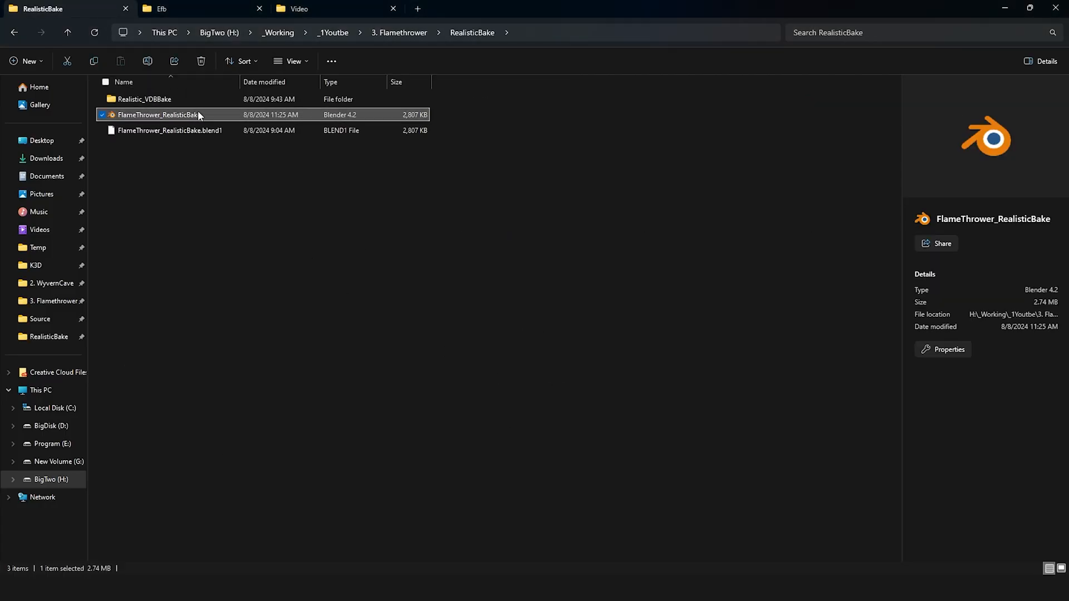
double_click(161, 115)
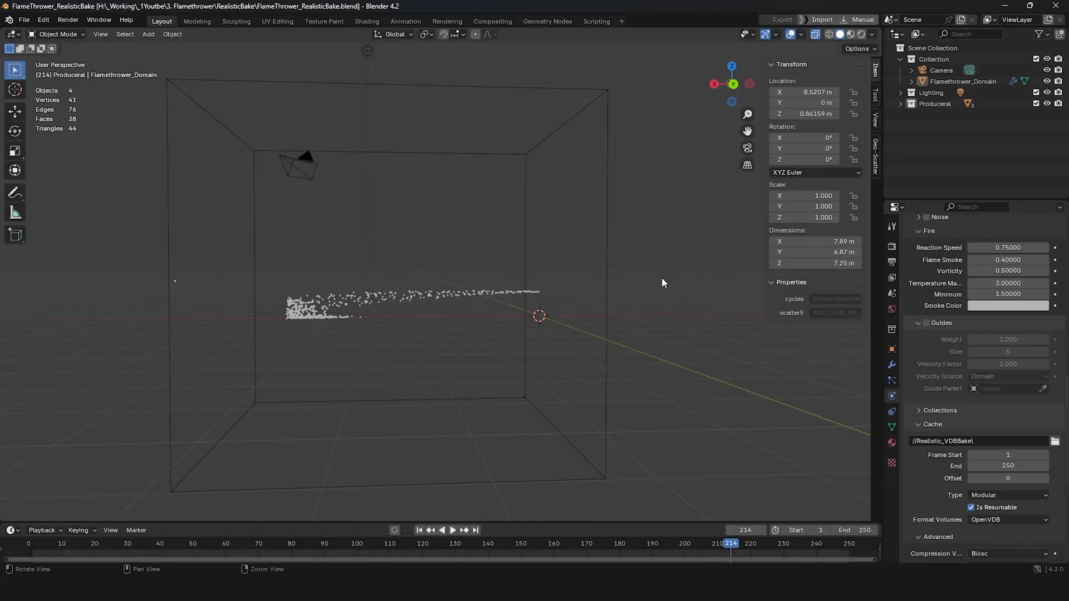
Set Flamethrower_Domain to resolution 320 with Full volume precision, then start Bake Data.
left_click(963, 82)
type("320")
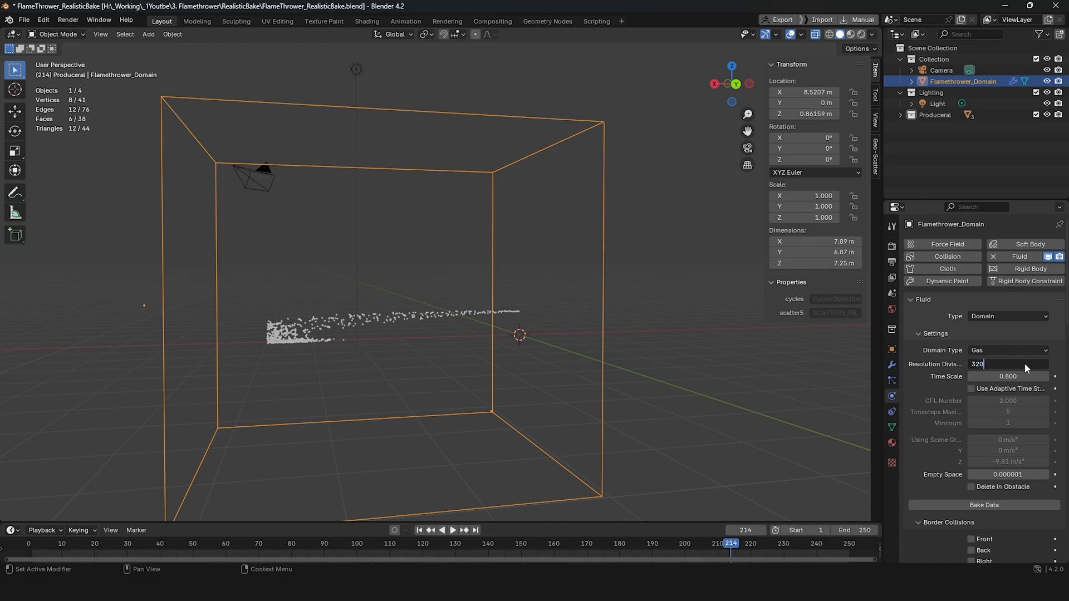
scroll("down", 3)
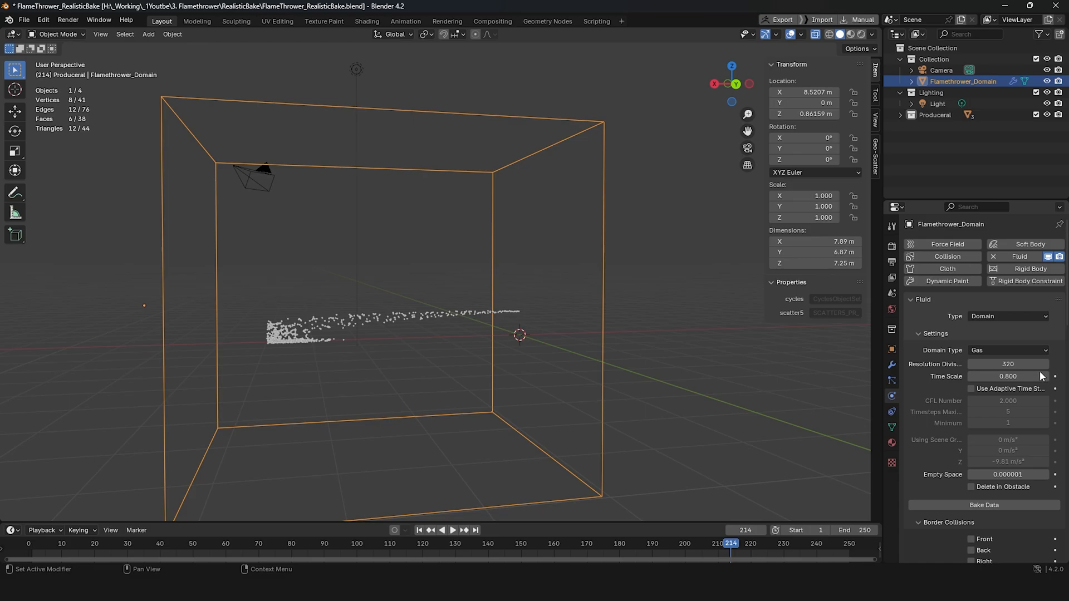
scroll("down", 3)
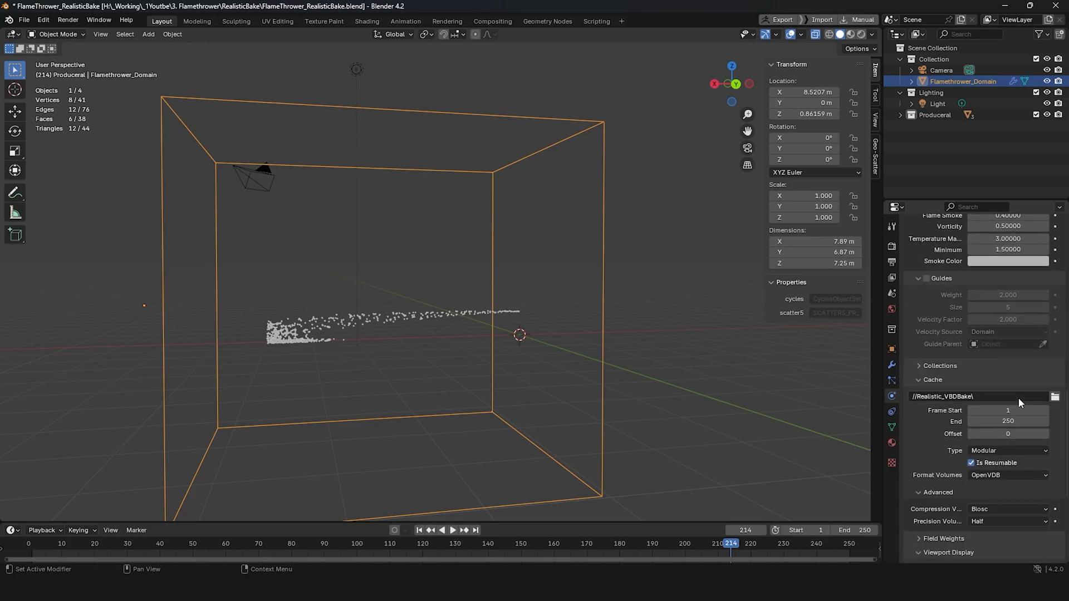
left_click(1006, 476)
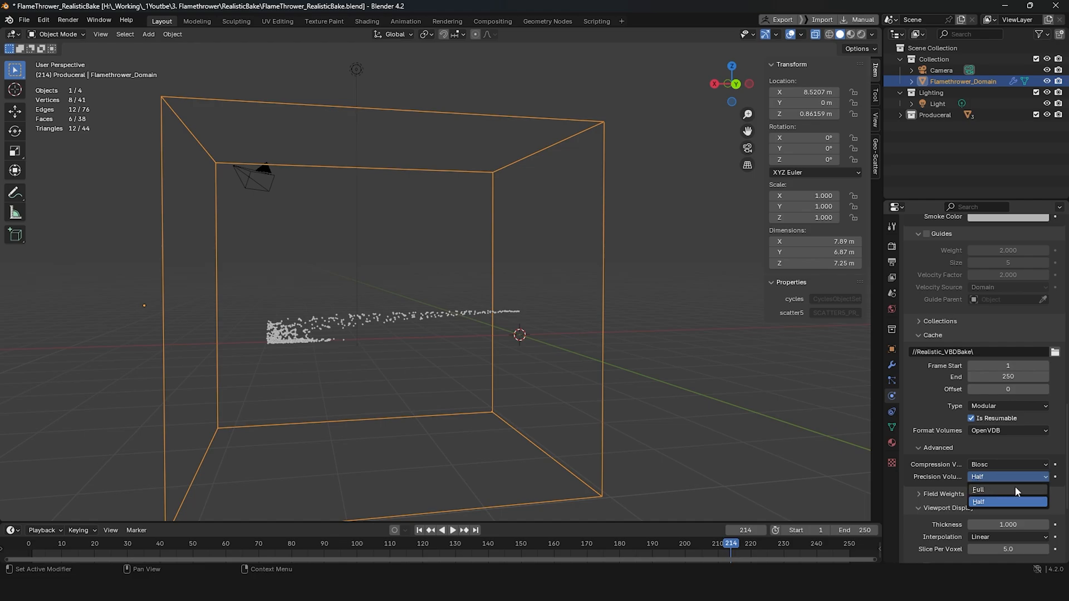
left_click(978, 489)
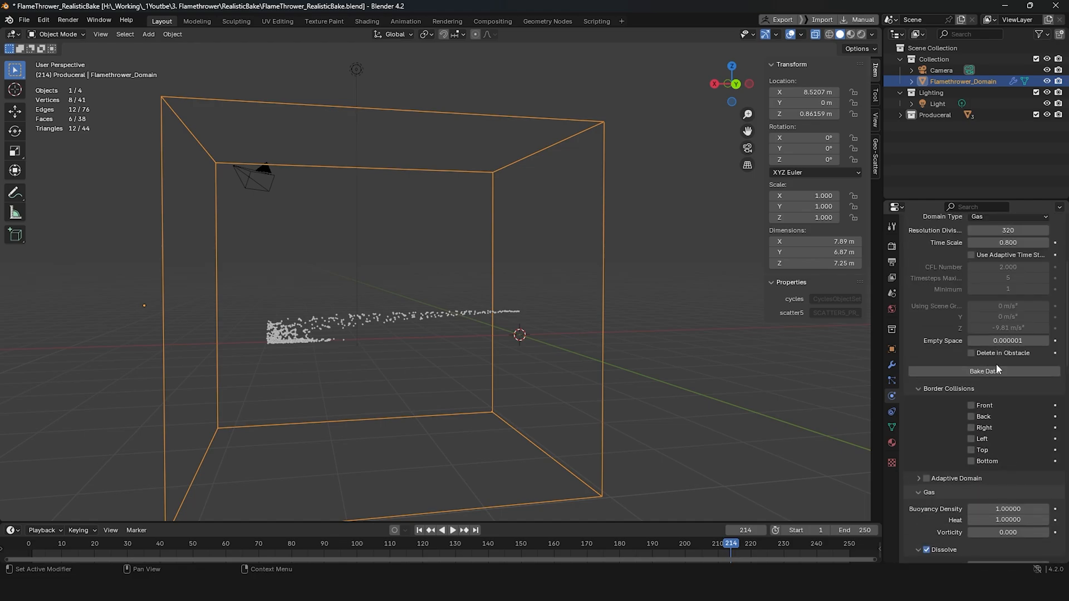
mouse_move(984, 371)
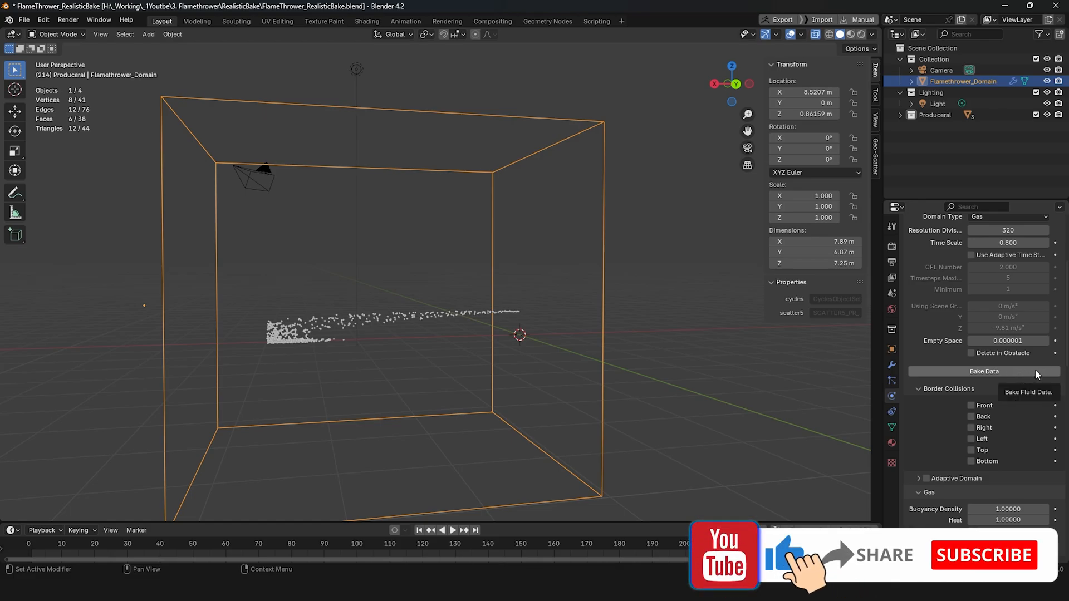
left_click(984, 371)
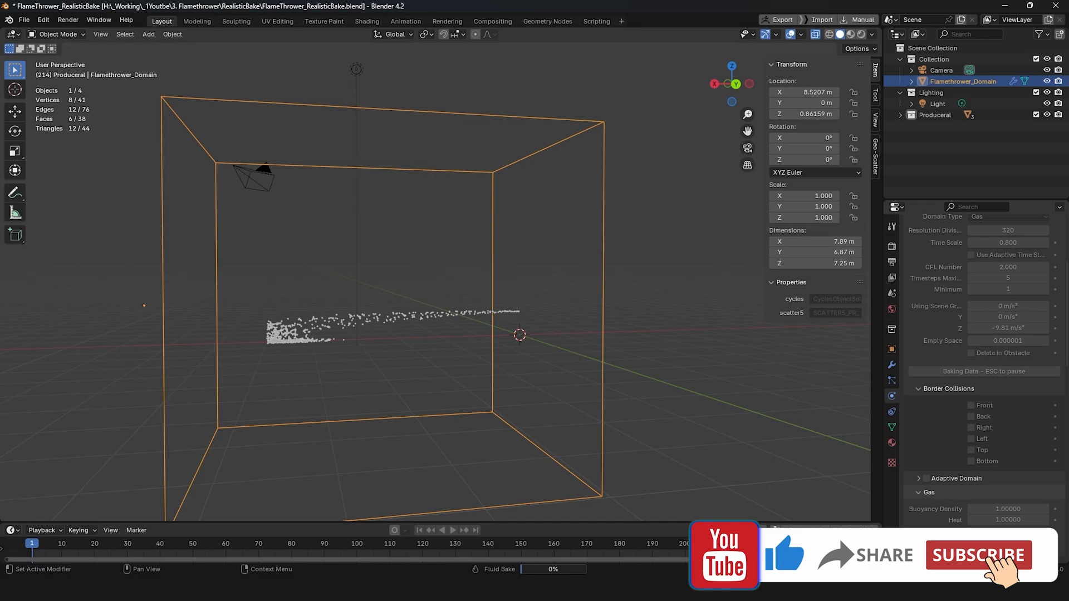
left_click(977, 555)
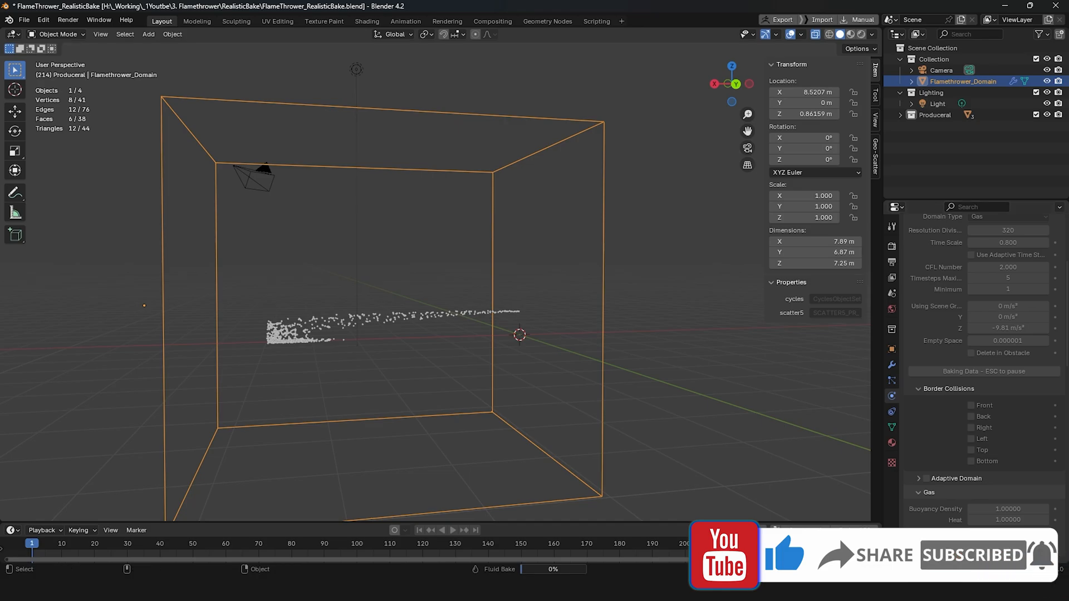